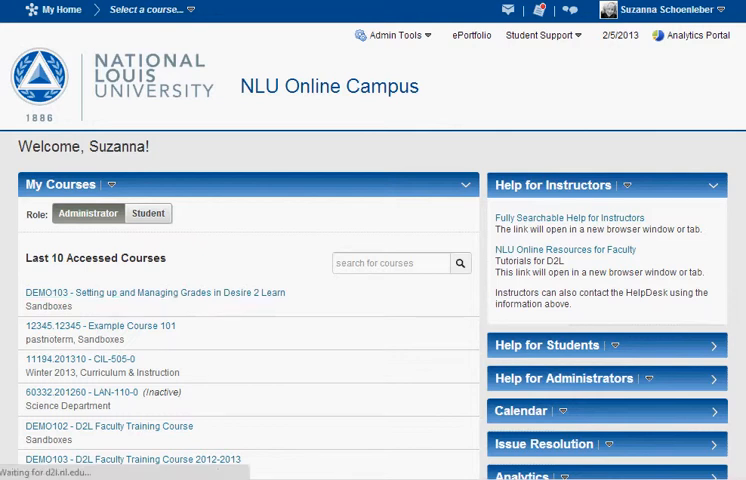
Step: Enter the Setting up and Managing Grades course and go to Course Admin
{"action": "left_click", "coordinate": [160, 292]}
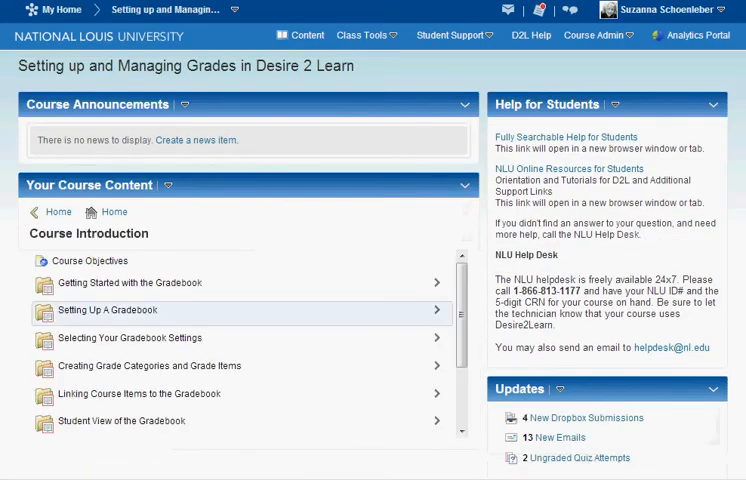
{"action": "left_click", "coordinate": [598, 36]}
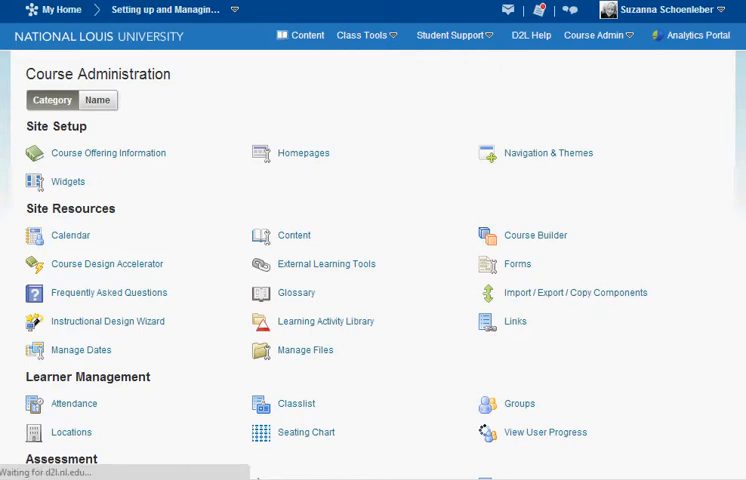
Step: Choose Import Components and upload the D2LExport_7693_20132543.zip package as the import file
{"action": "left_click", "coordinate": [564, 292]}
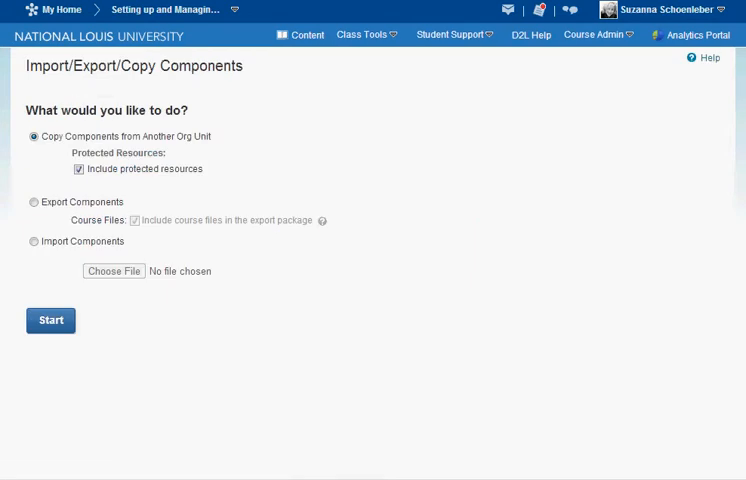
{"action": "left_click", "coordinate": [32, 240]}
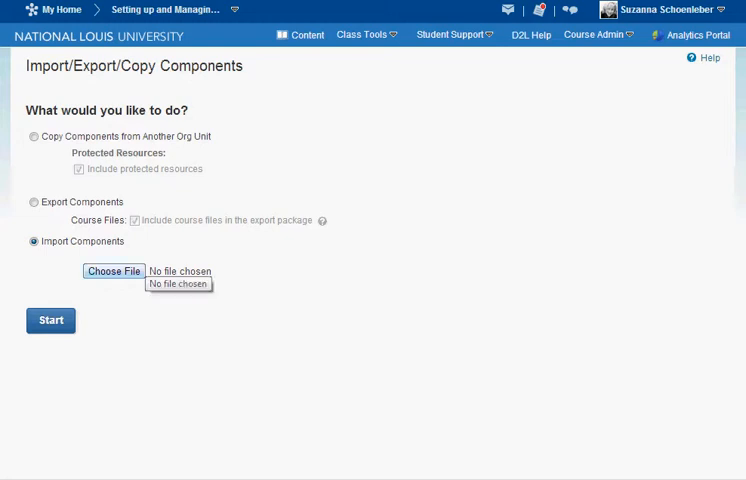
{"action": "left_click", "coordinate": [112, 272]}
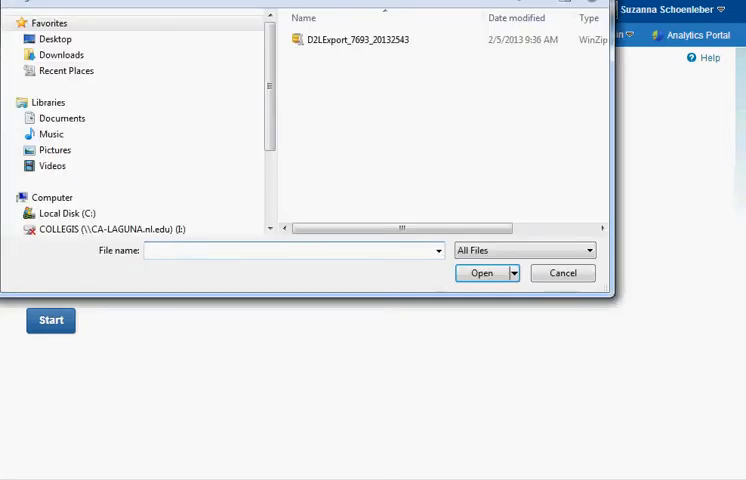
{"action": "left_click", "coordinate": [352, 40]}
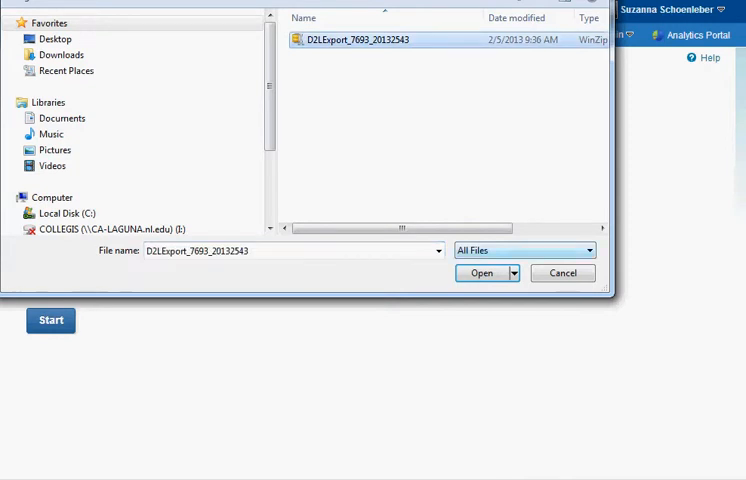
{"action": "left_click", "coordinate": [482, 272]}
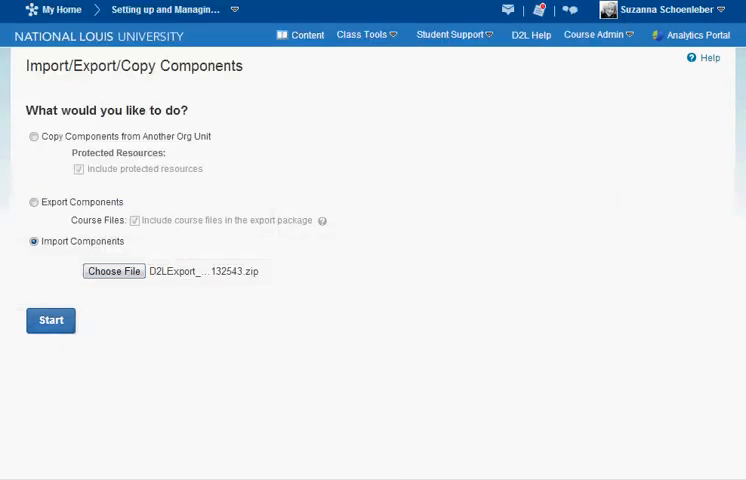
{"action": "left_click", "coordinate": [114, 272]}
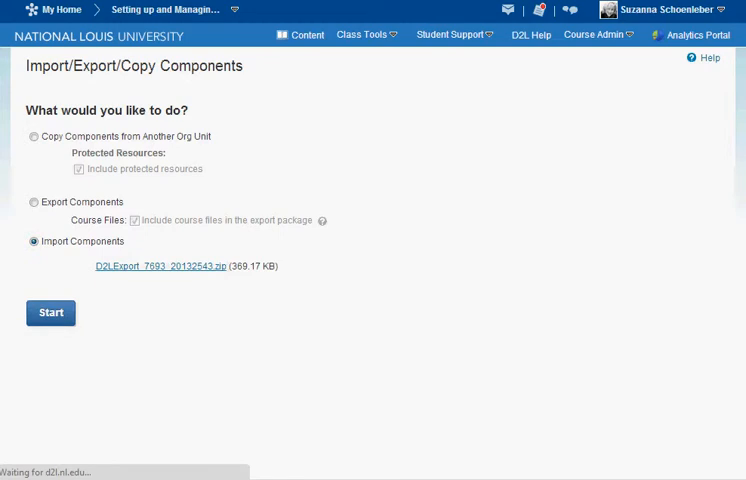
Step: Start preprocessing the package and continue to Select Course Material, which lists one quiz component
{"action": "left_click", "coordinate": [50, 312]}
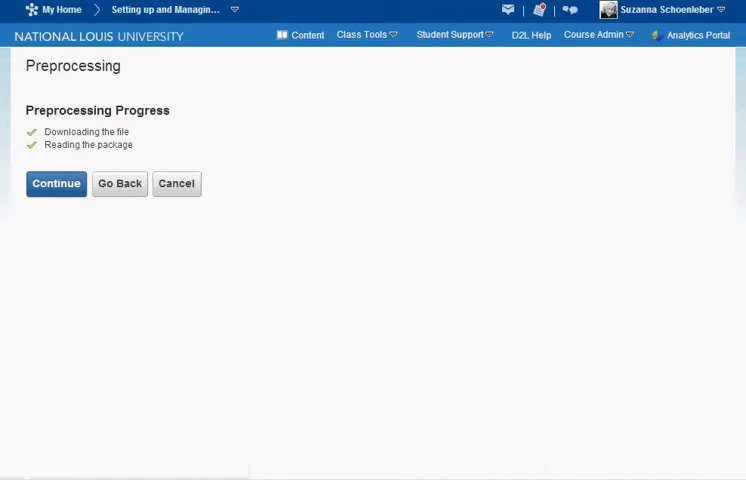
{"action": "left_click", "coordinate": [56, 184]}
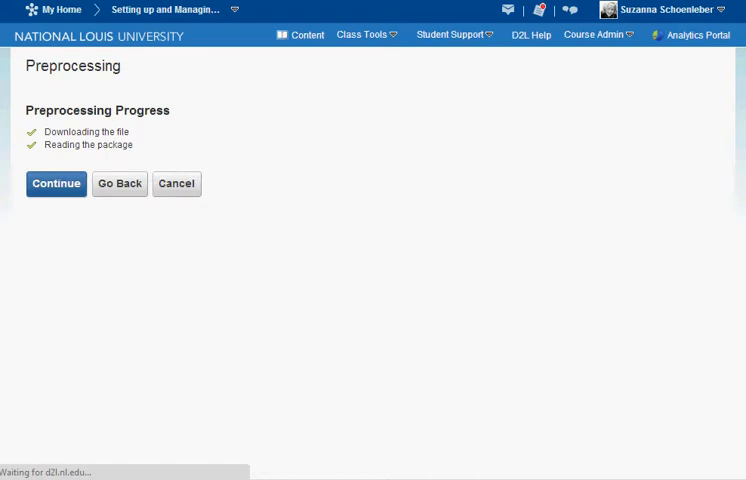
{"action": "left_click", "coordinate": [56, 184]}
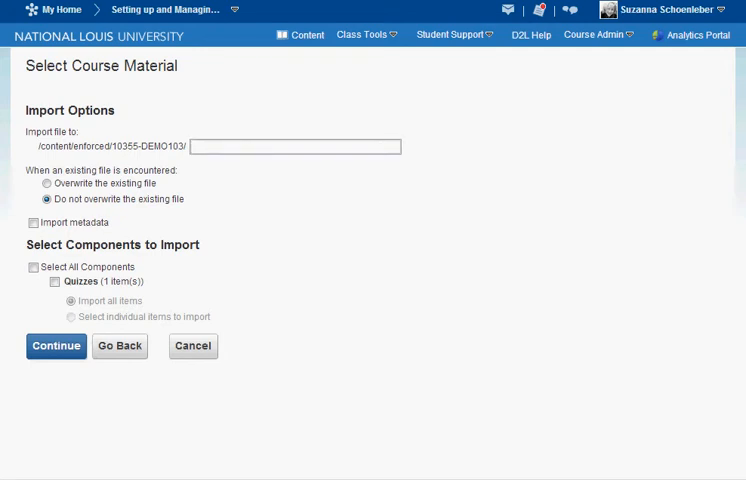
Step: Target the 'import' folder, keep Do not overwrite, select all quiz components and continue to Confirm Import Selections
{"action": "type", "text": "import"}
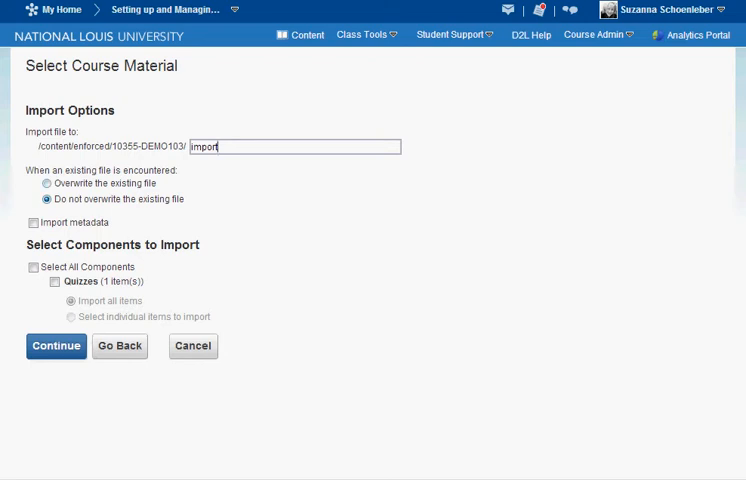
{"action": "left_click", "coordinate": [50, 184]}
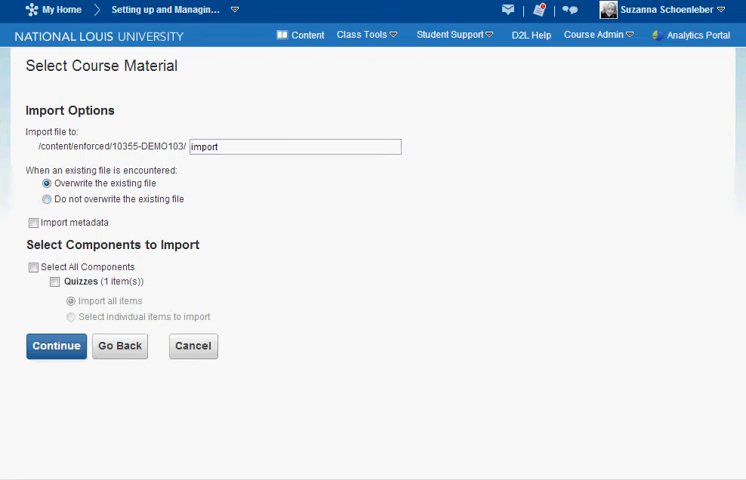
{"action": "left_click", "coordinate": [48, 200]}
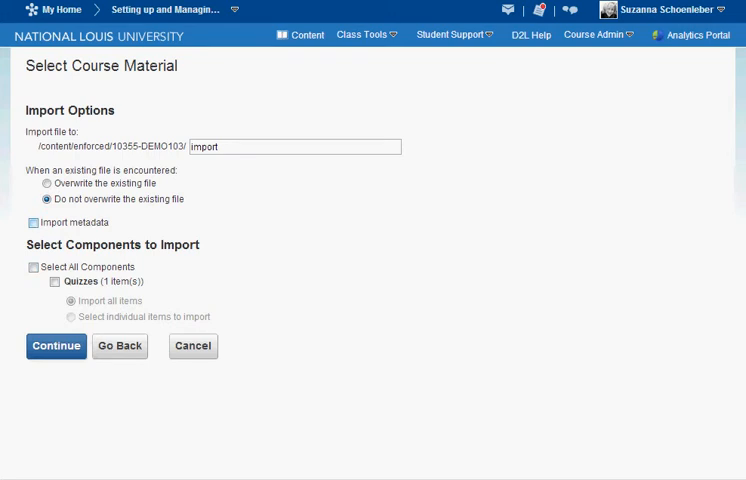
{"action": "left_click", "coordinate": [32, 266]}
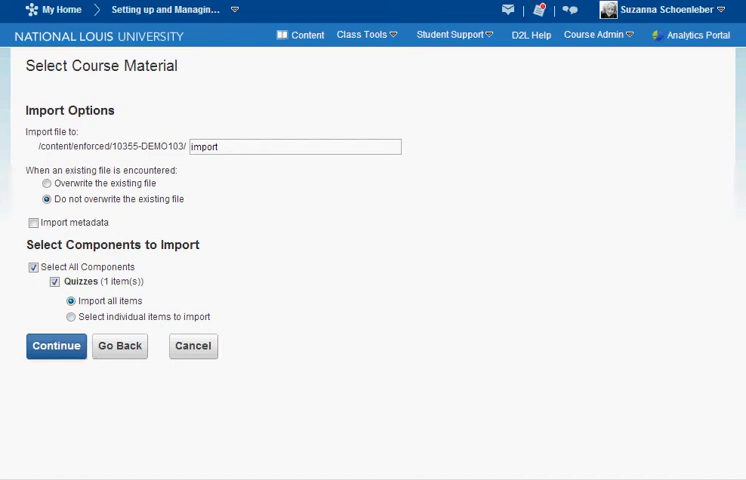
{"action": "left_click", "coordinate": [54, 346]}
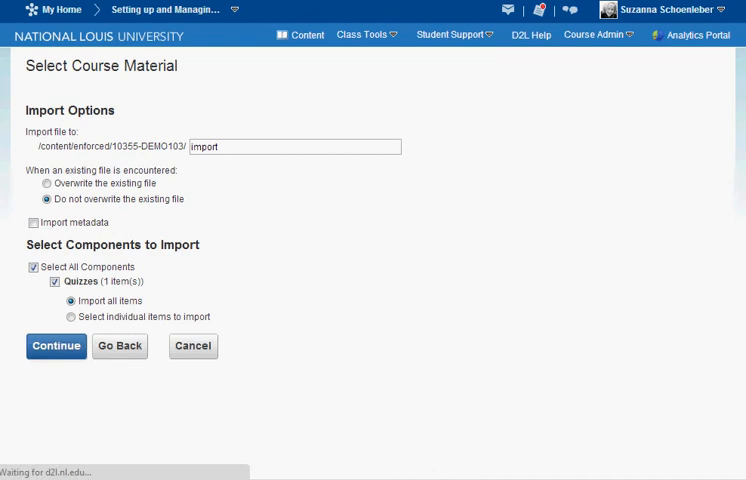
{"action": "left_click", "coordinate": [54, 346]}
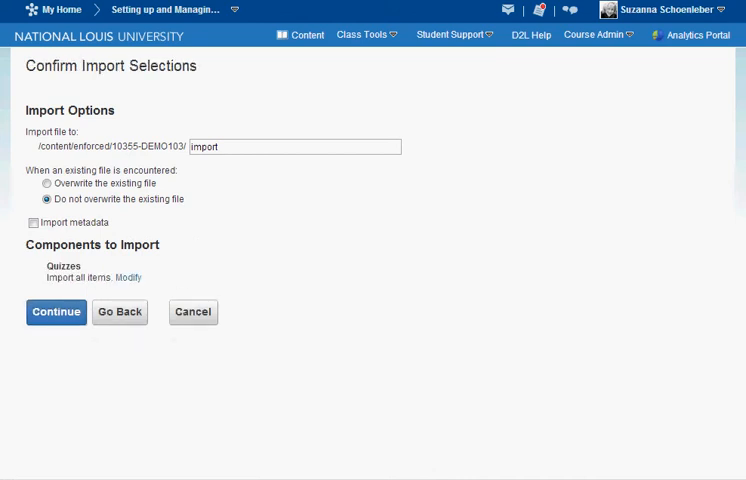
Step: Run the import to a successful summary, then view the imported quiz in Manage Quizzes
{"action": "left_click", "coordinate": [54, 312]}
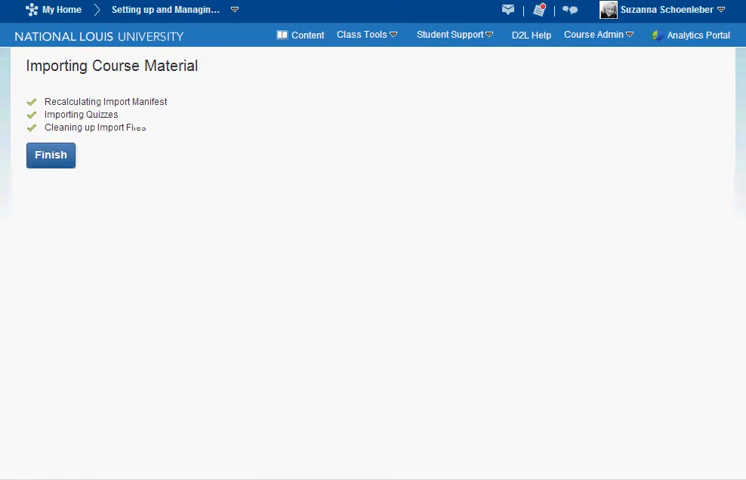
{"action": "left_click", "coordinate": [50, 156]}
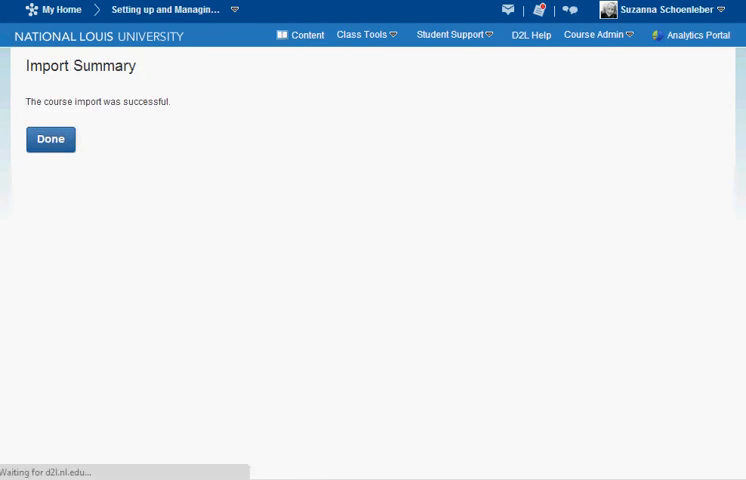
{"action": "left_click", "coordinate": [362, 34]}
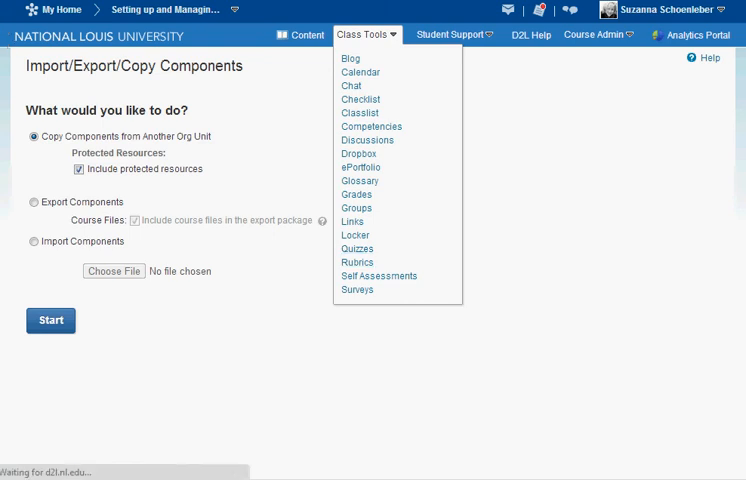
{"action": "left_click", "coordinate": [356, 248]}
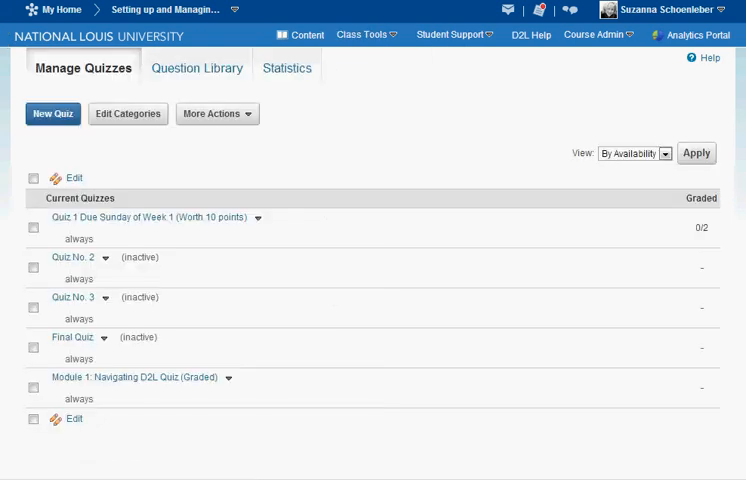